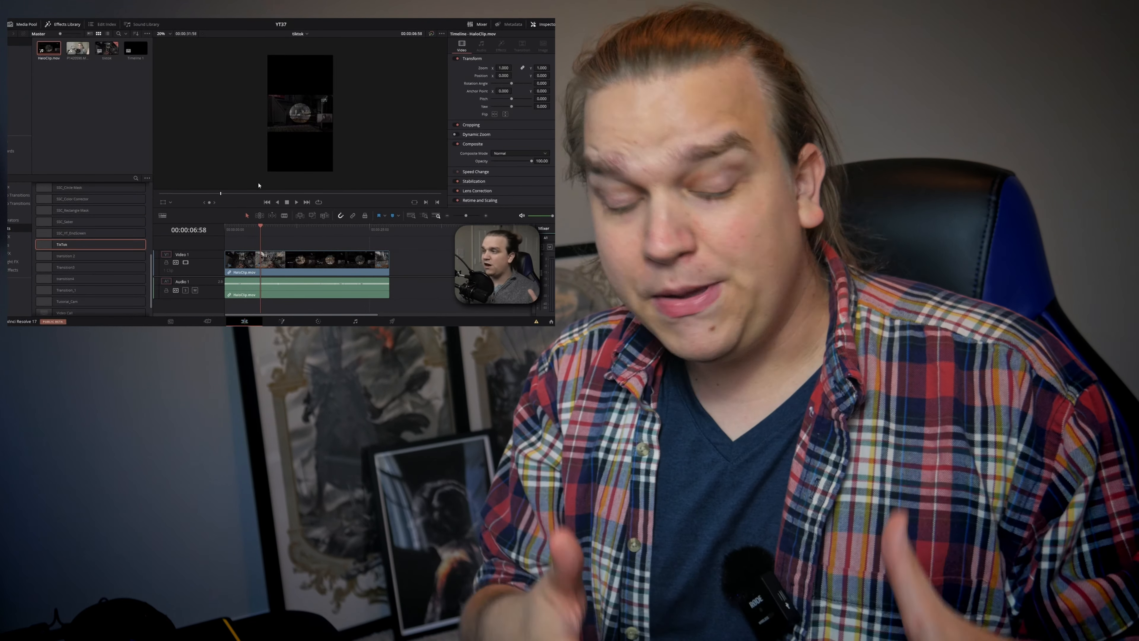
pyautogui.moveTo(294, 151)
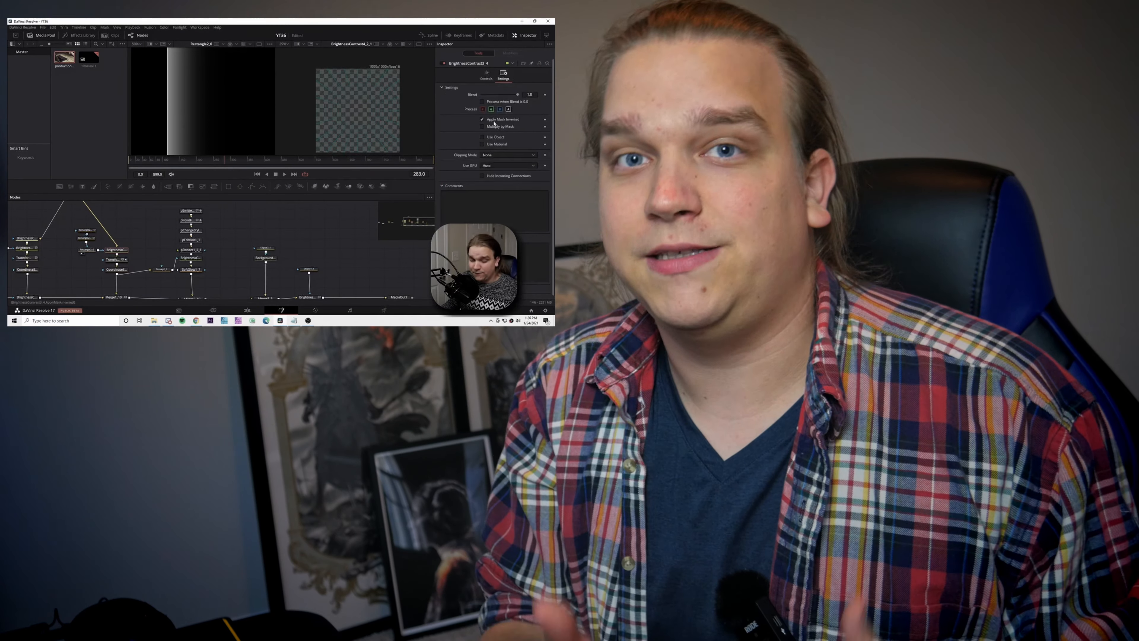
# Extend the end of the Slide From Center Line clip to lengthen it on the timeline
pyautogui.click(486, 79)
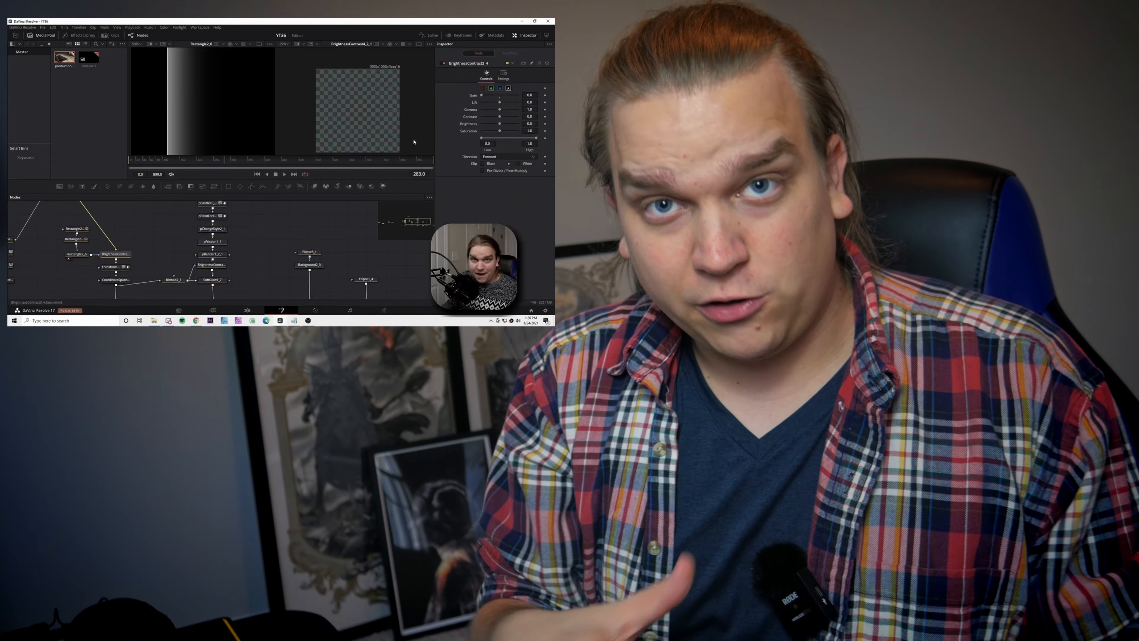
pyautogui.click(75, 254)
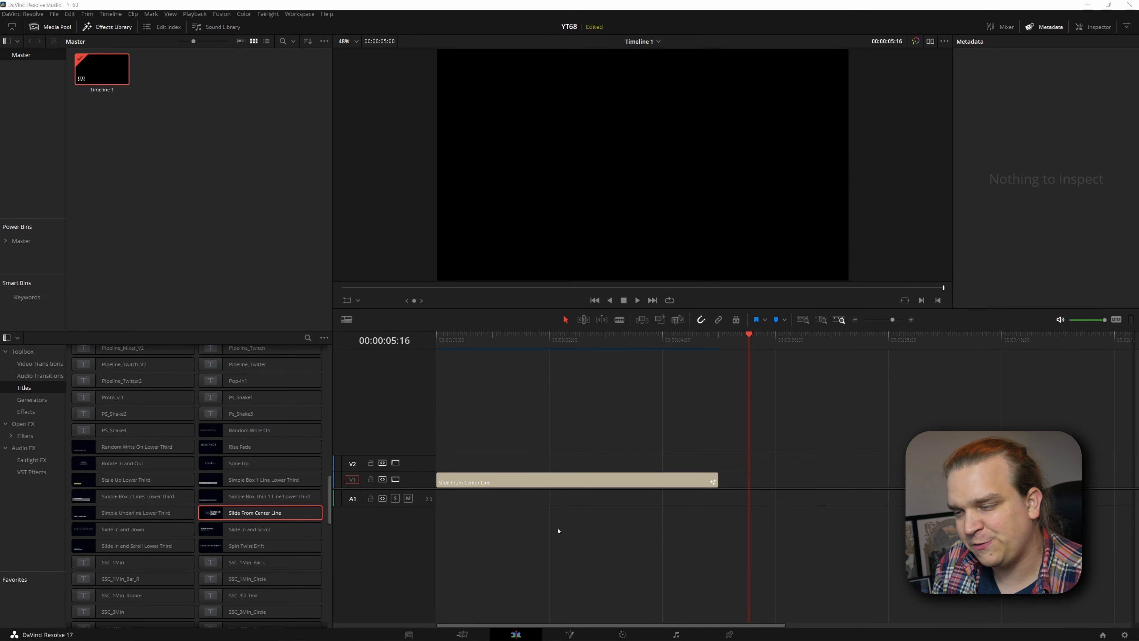
pyautogui.moveTo(548, 417)
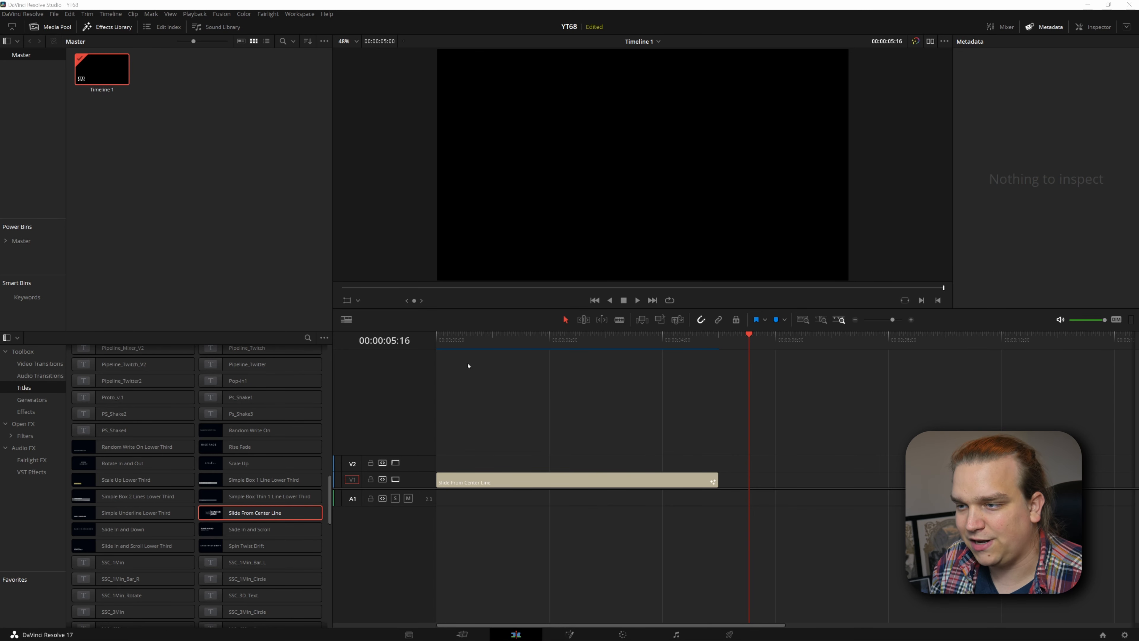
pyautogui.click(636, 299)
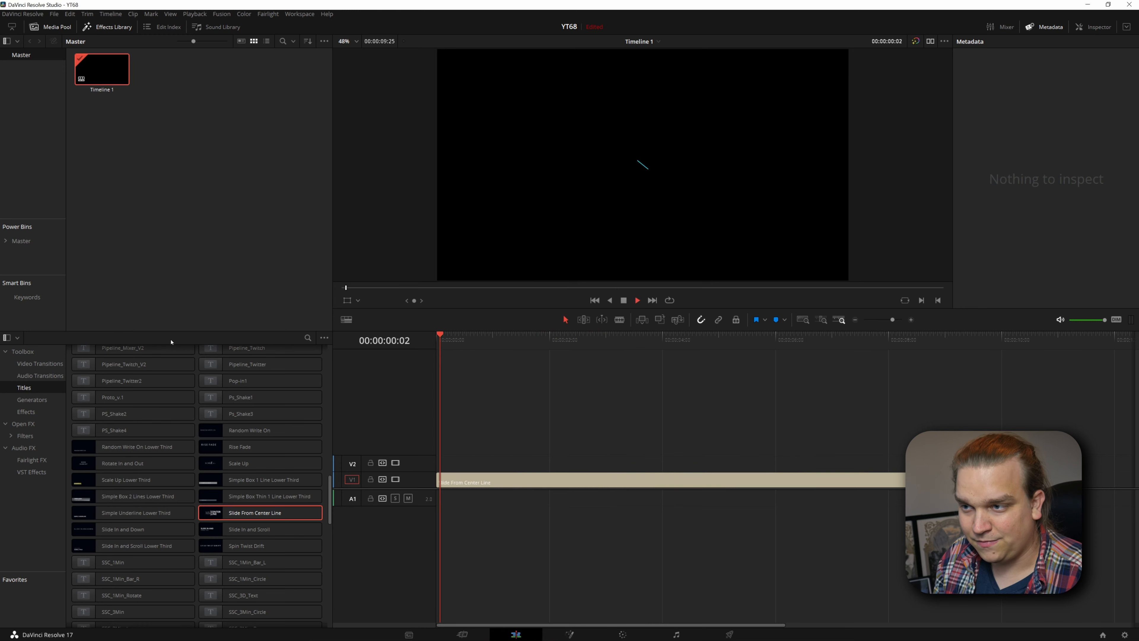
# Play the title from the start to preview the text sliding out from the center line
pyautogui.click(842, 340)
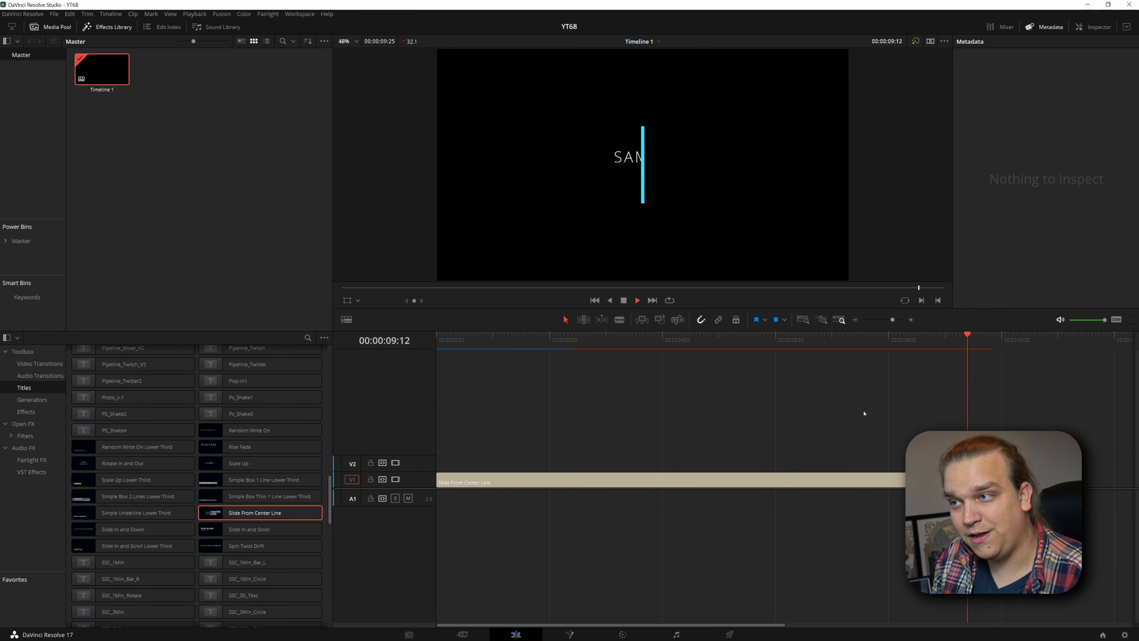
pyautogui.click(638, 339)
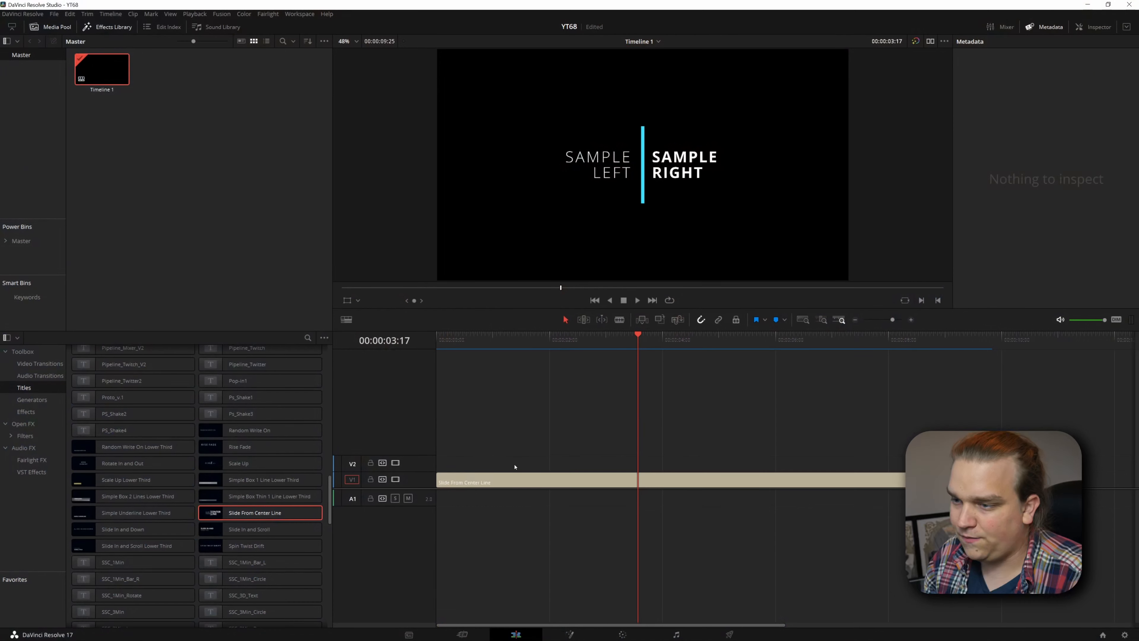
# Select the title clip and review its Inspector controls before switching to Fusion
pyautogui.click(534, 481)
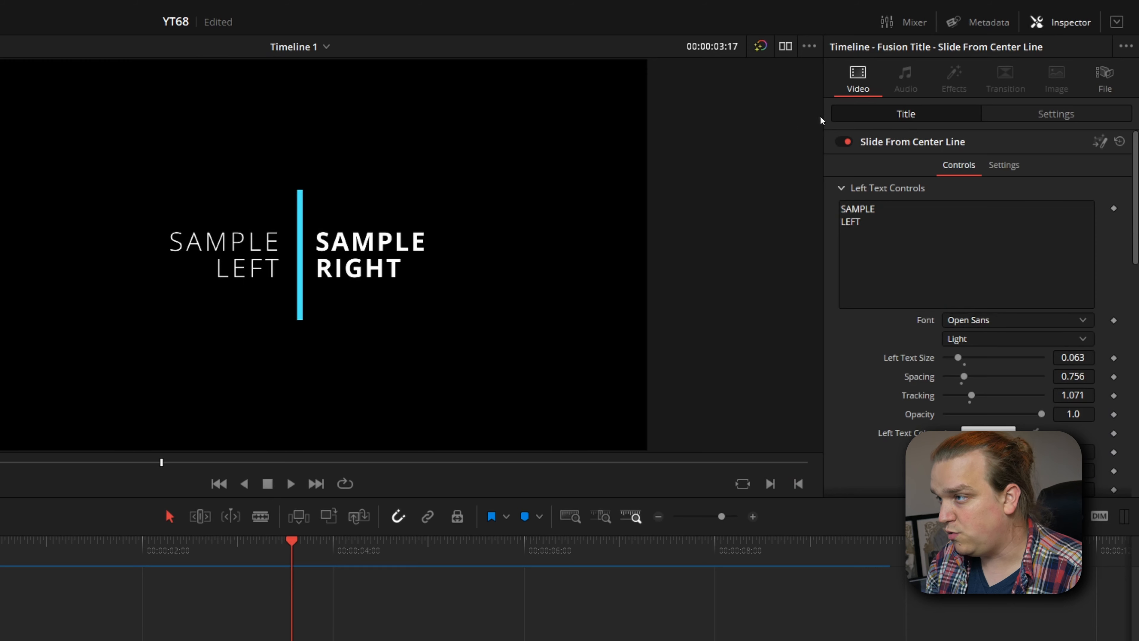
pyautogui.scroll(-3)
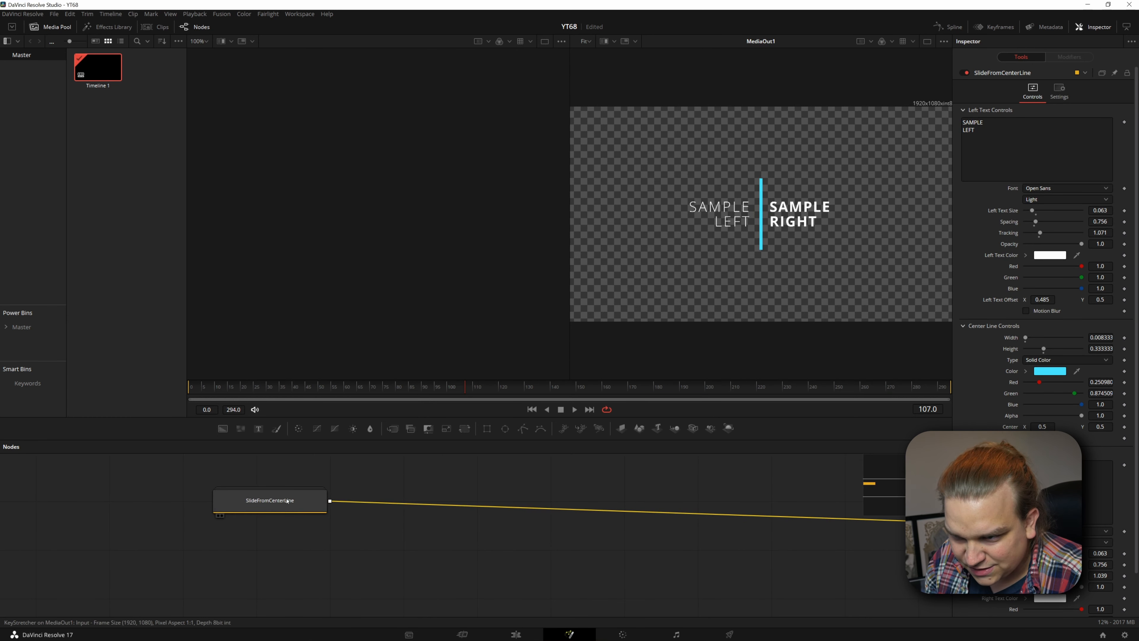
# Expand the SlideFromCenterLine group node to reveal its text, line, merge and stretcher nodes
pyautogui.click(269, 500)
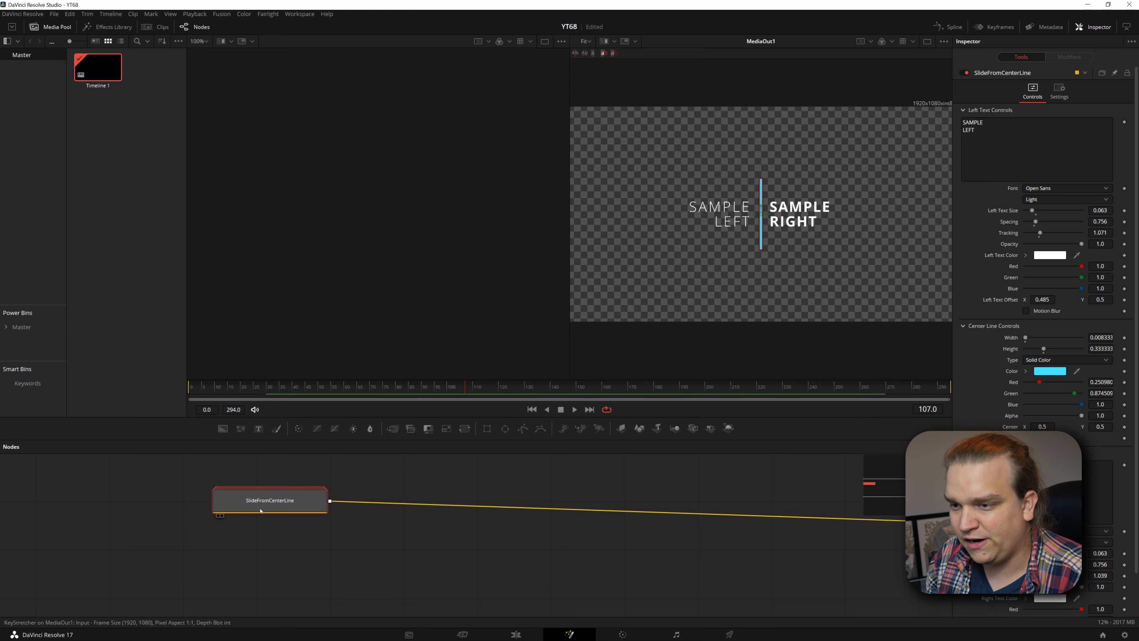
pyautogui.doubleClick(269, 500)
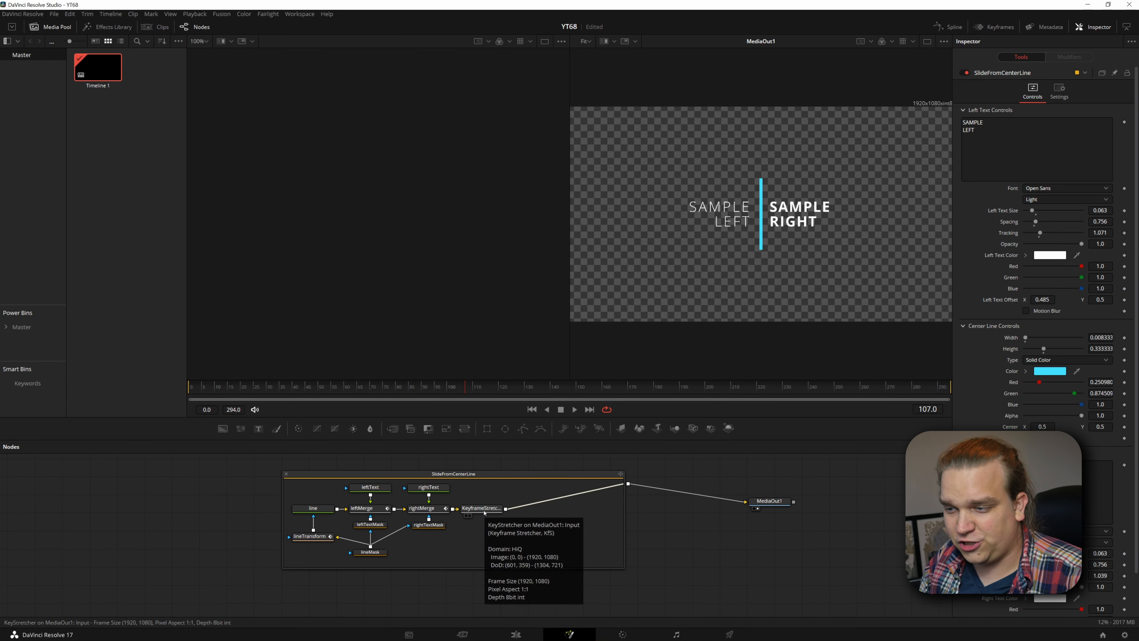
# Inspect the KeyframeStretcher's timing values, scrubbing to frames 30 and 73
pyautogui.click(498, 508)
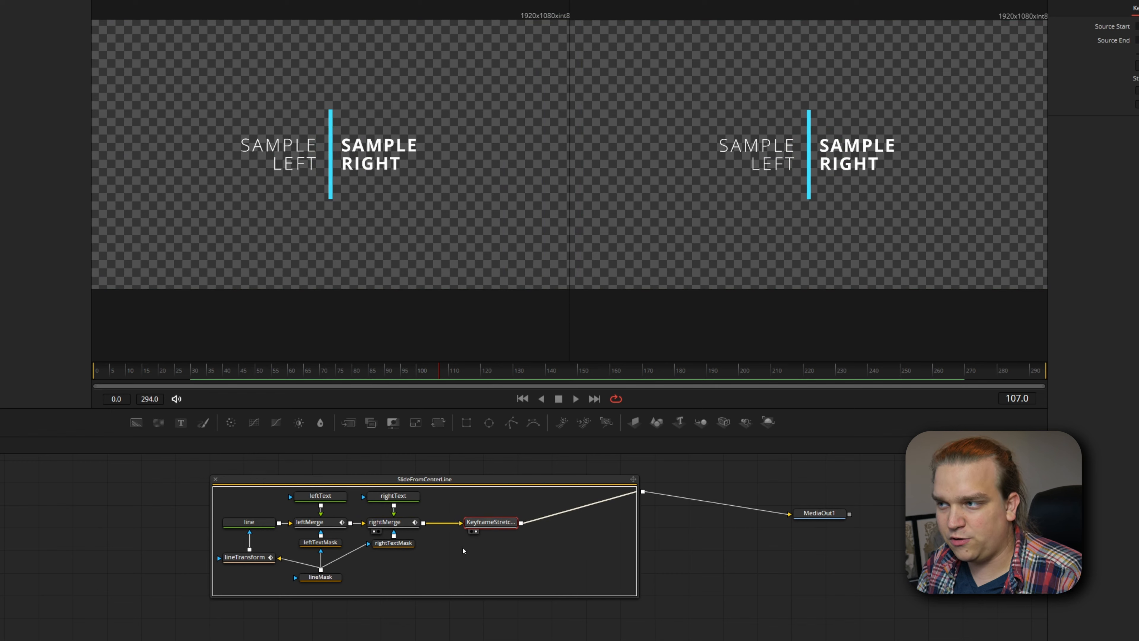
pyautogui.click(522, 398)
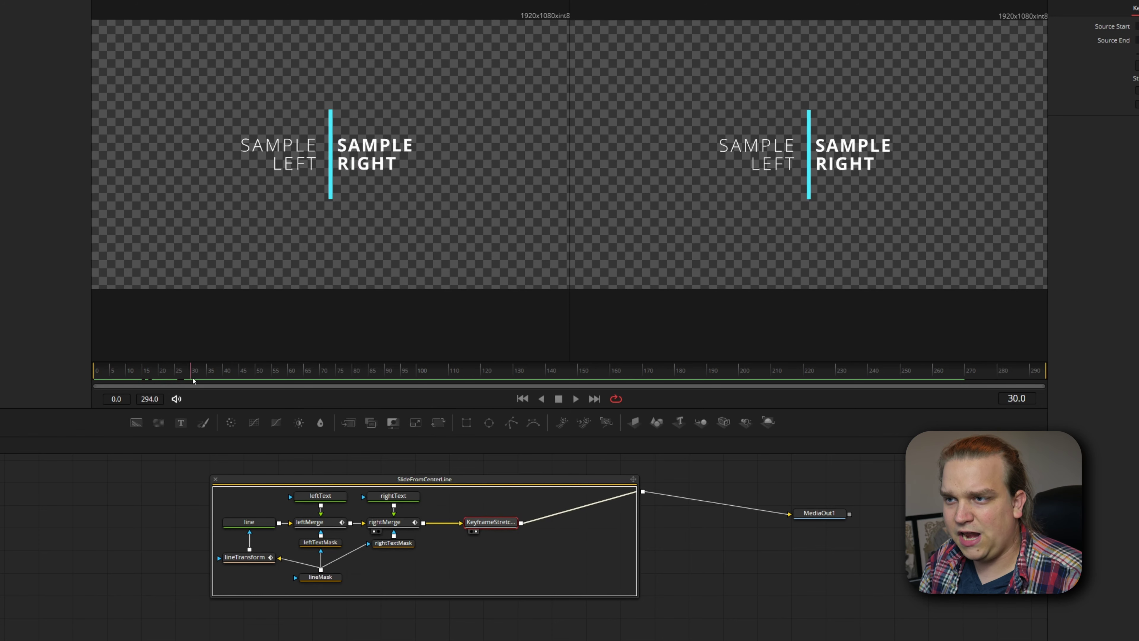
pyautogui.click(301, 372)
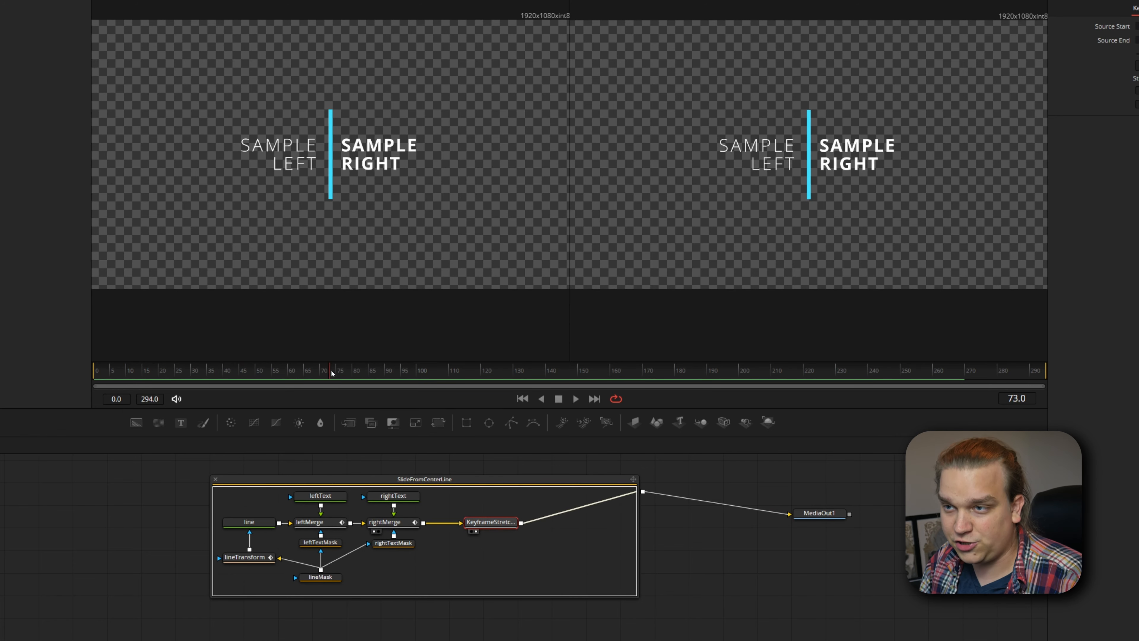
pyautogui.click(545, 370)
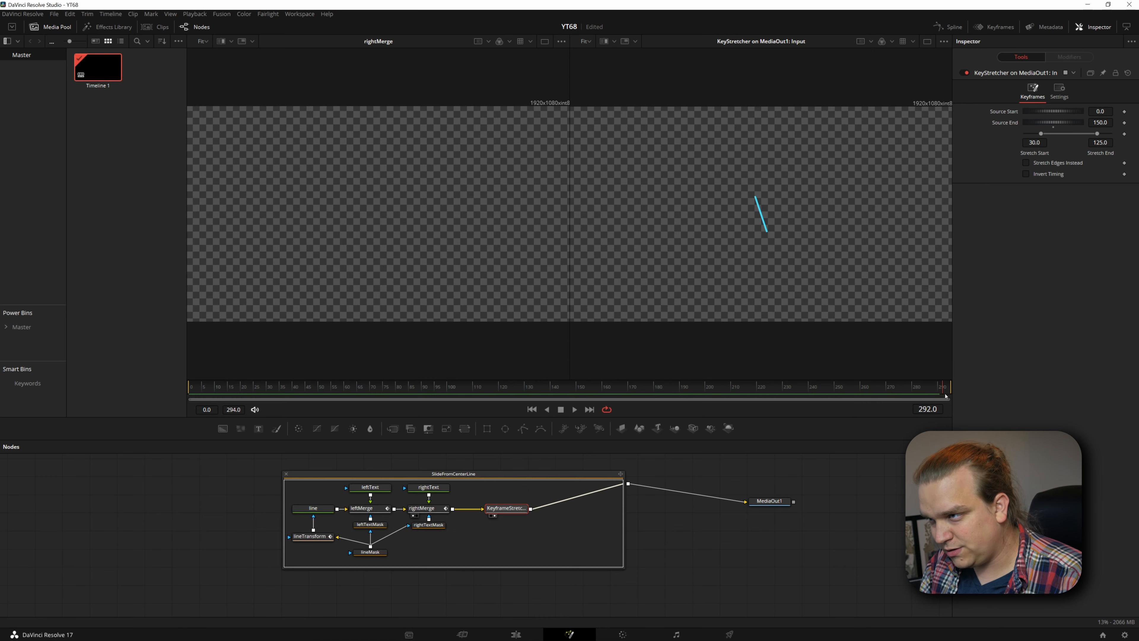
# View the rightMerge node's output and check the slide animation around frame 139
pyautogui.click(421, 508)
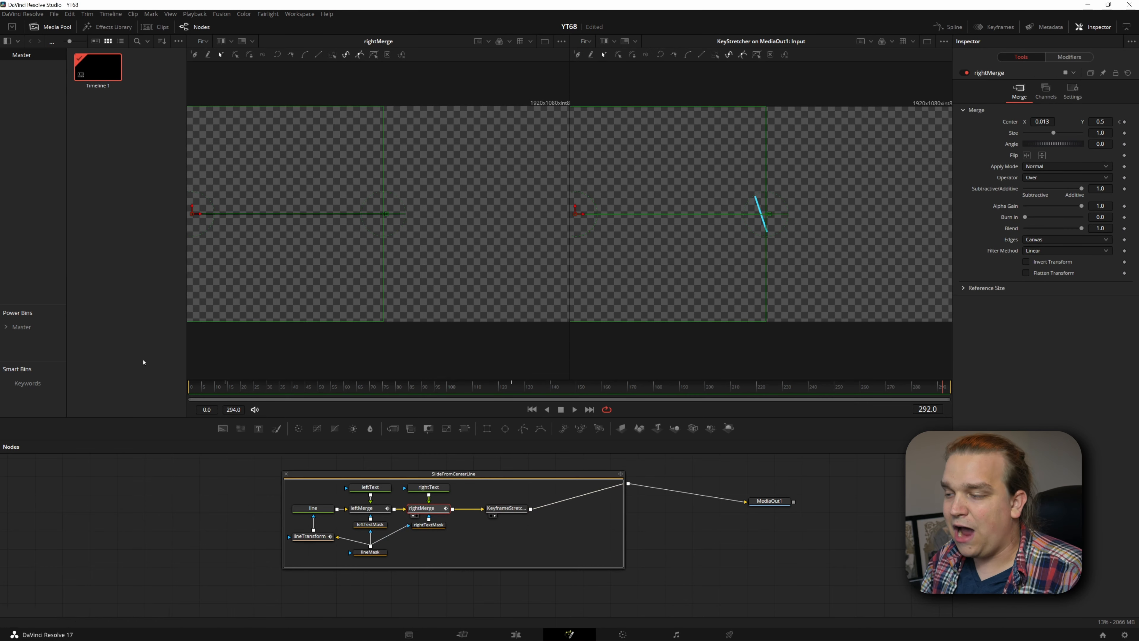
pyautogui.moveTo(580, 396)
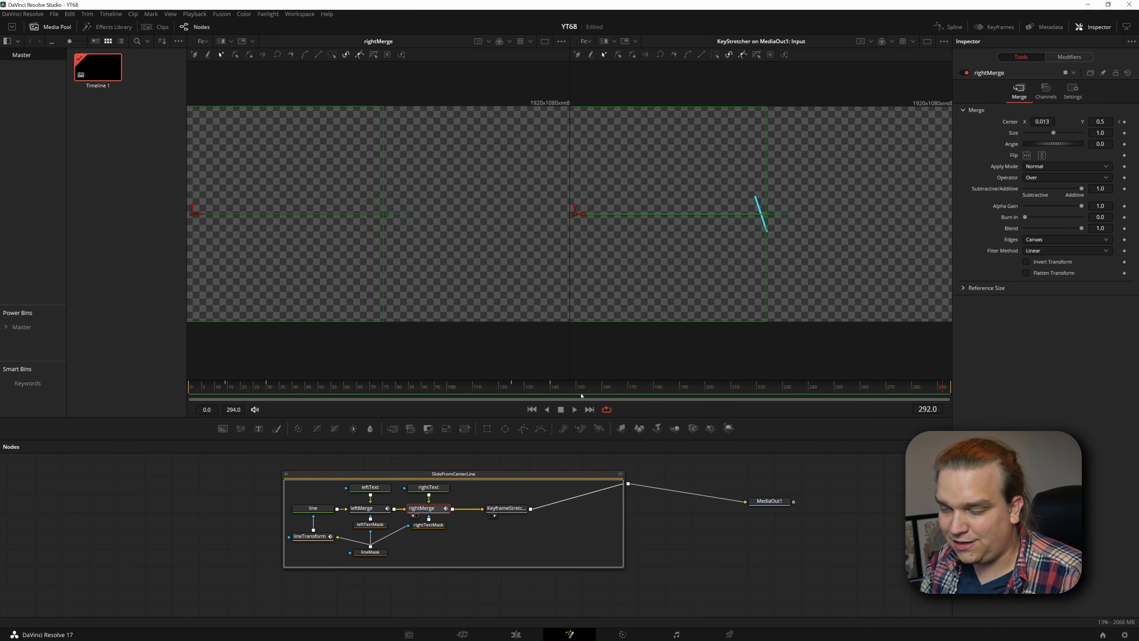
pyautogui.moveTo(182, 395)
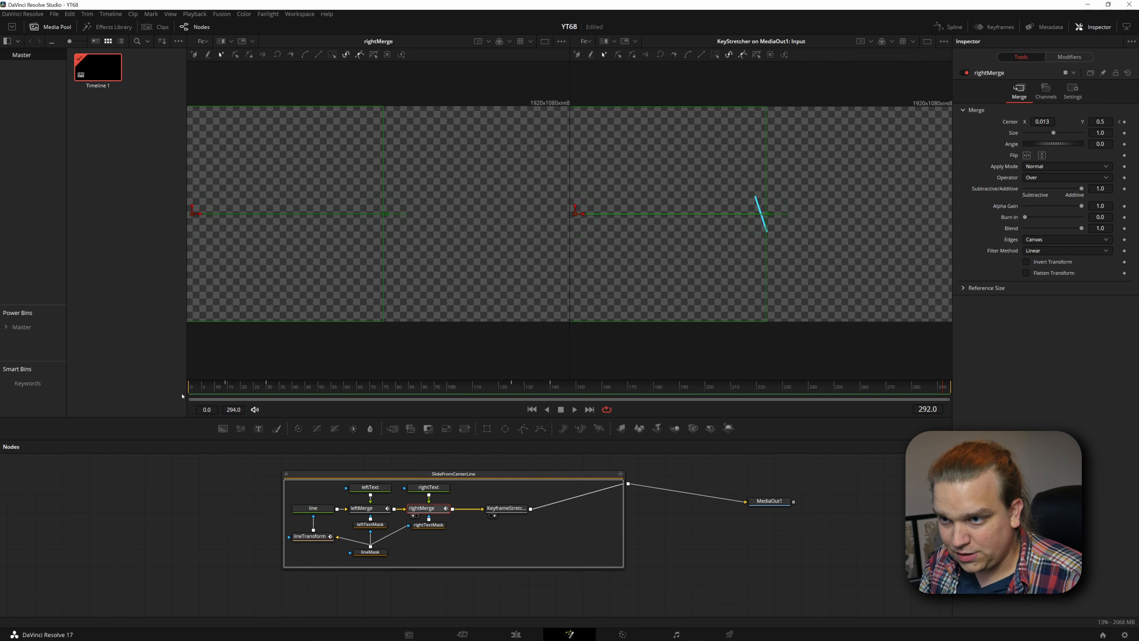
pyautogui.click(297, 386)
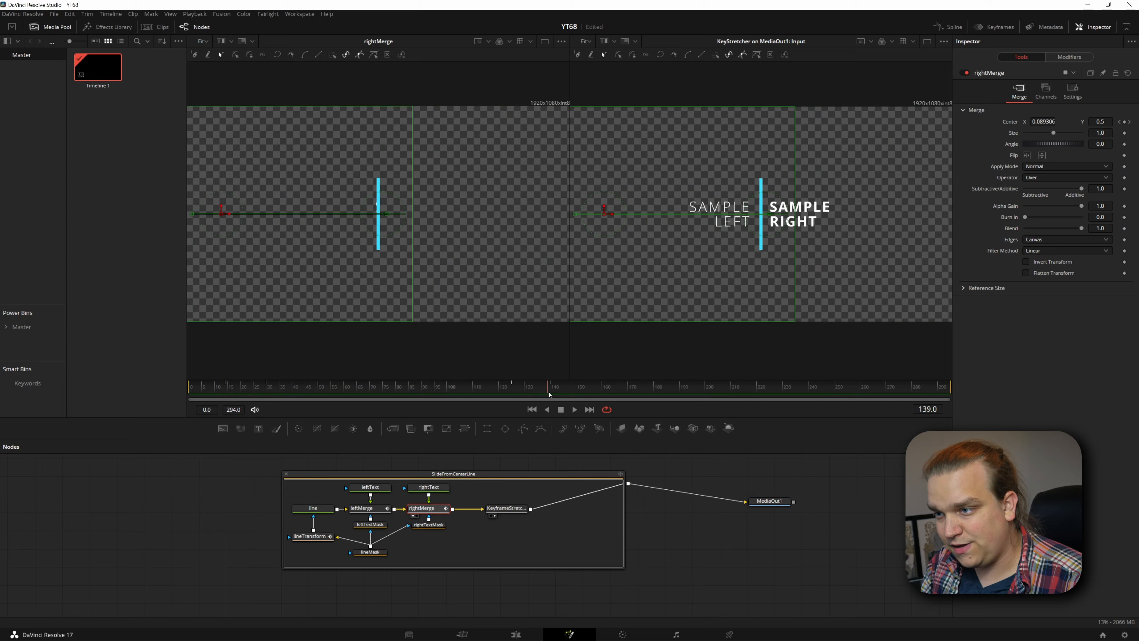
pyautogui.click(515, 634)
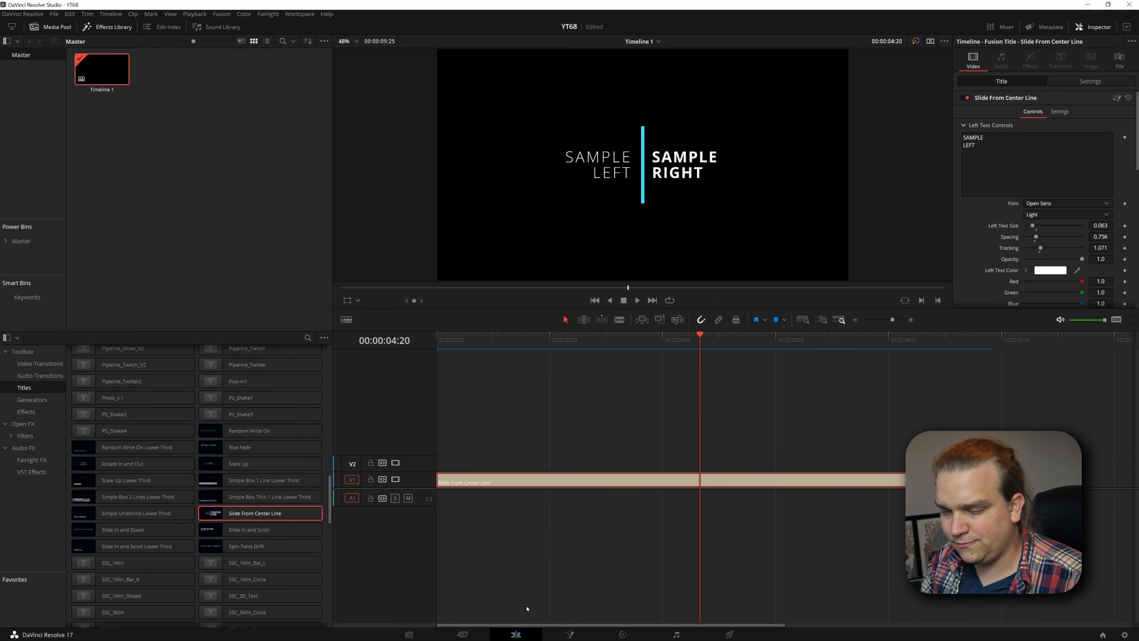
# Select the Slide From Center Line title clip on the timeline for editing in Fusion
pyautogui.click(570, 634)
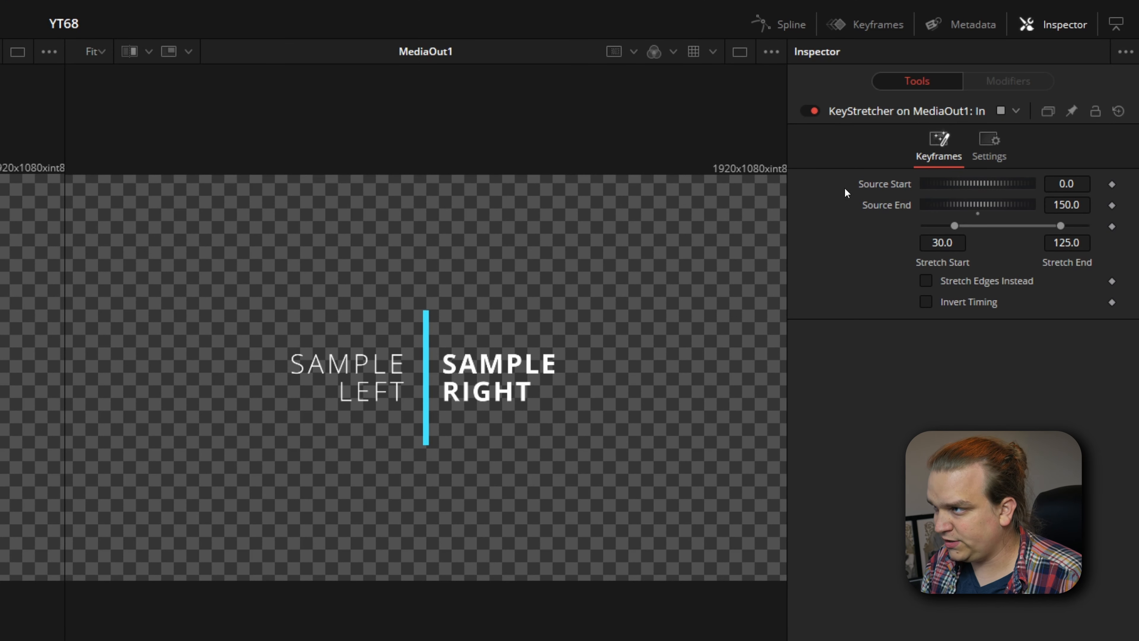
pyautogui.moveTo(940, 283)
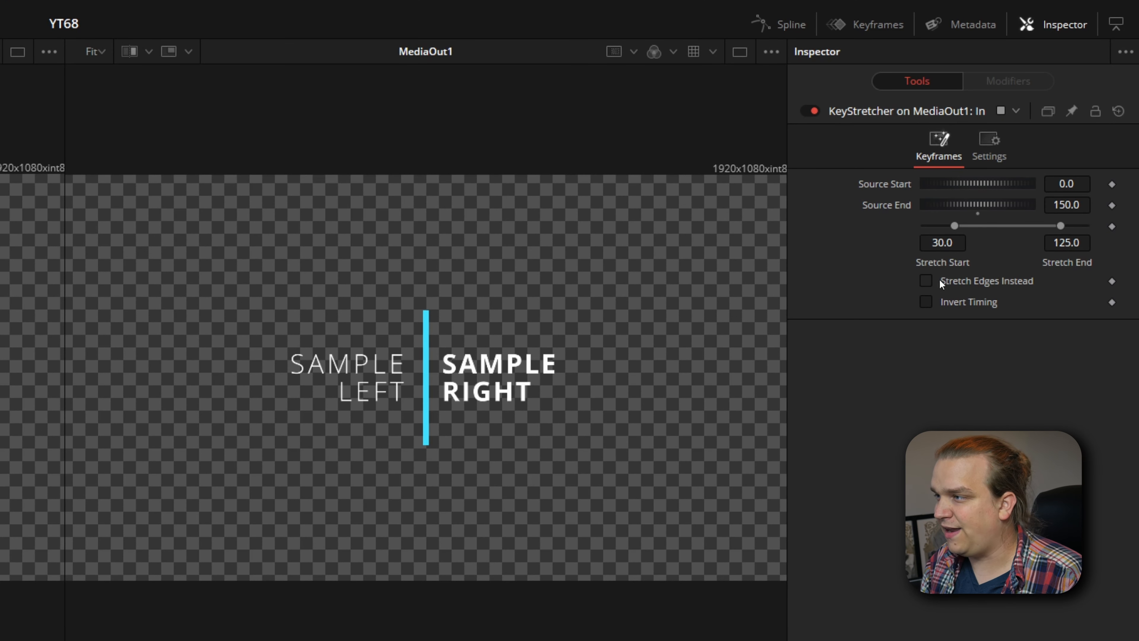
pyautogui.moveTo(1047, 402)
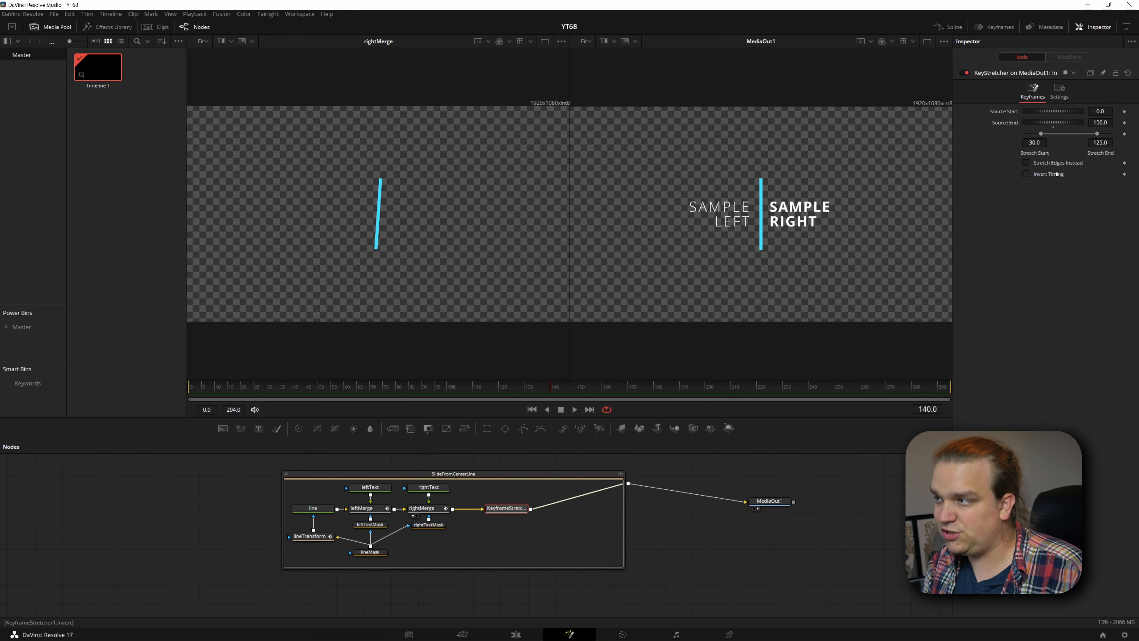
pyautogui.moveTo(1075, 176)
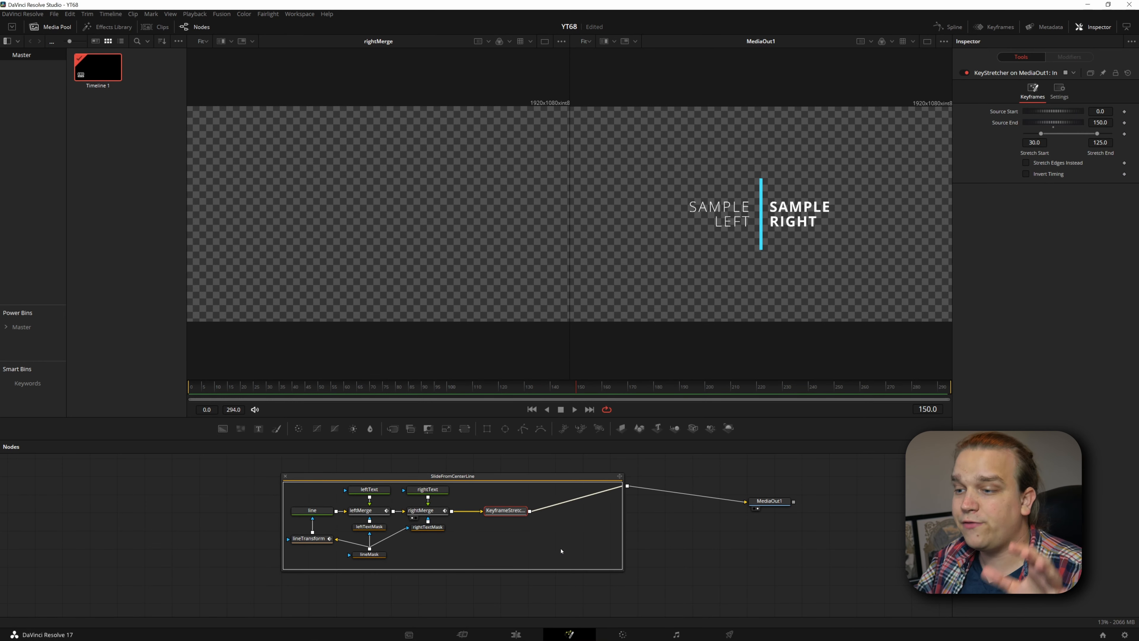
pyautogui.moveTo(463, 502)
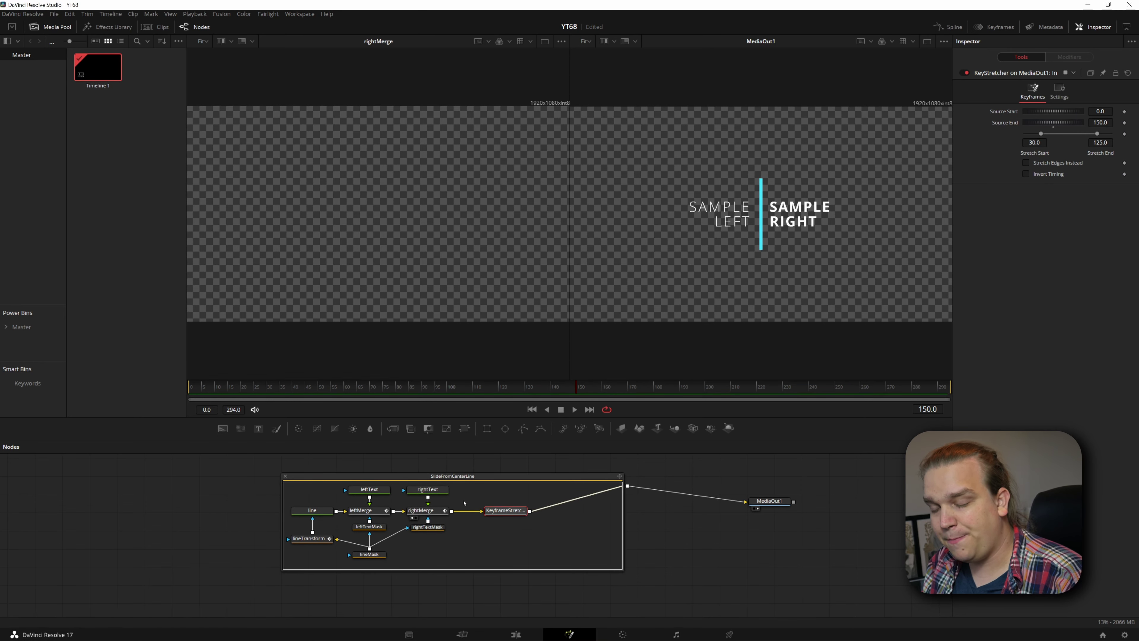
pyautogui.moveTo(267, 543)
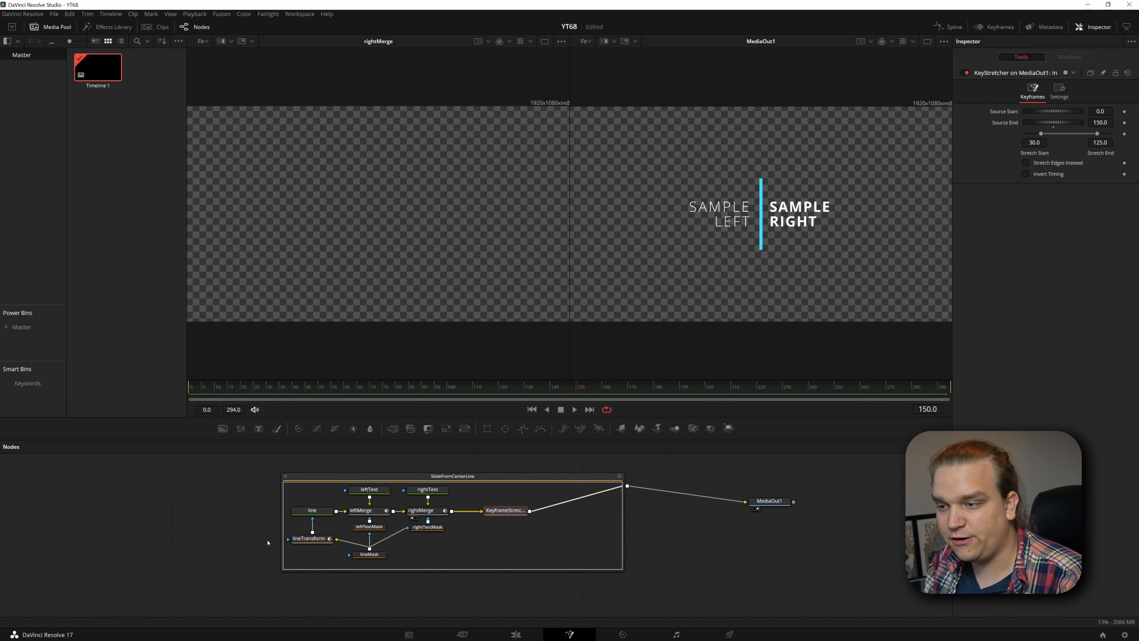
# Select the KeyframeStretcher node showing Stretch Start 30 and Stretch End 125
pyautogui.click(518, 511)
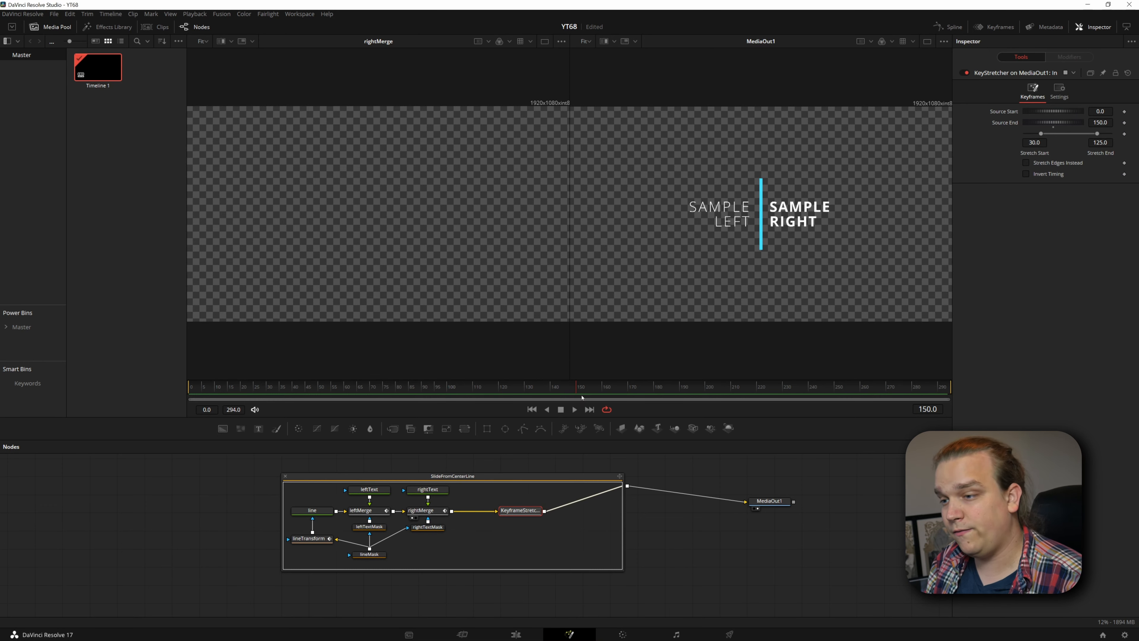
pyautogui.moveTo(1037, 153)
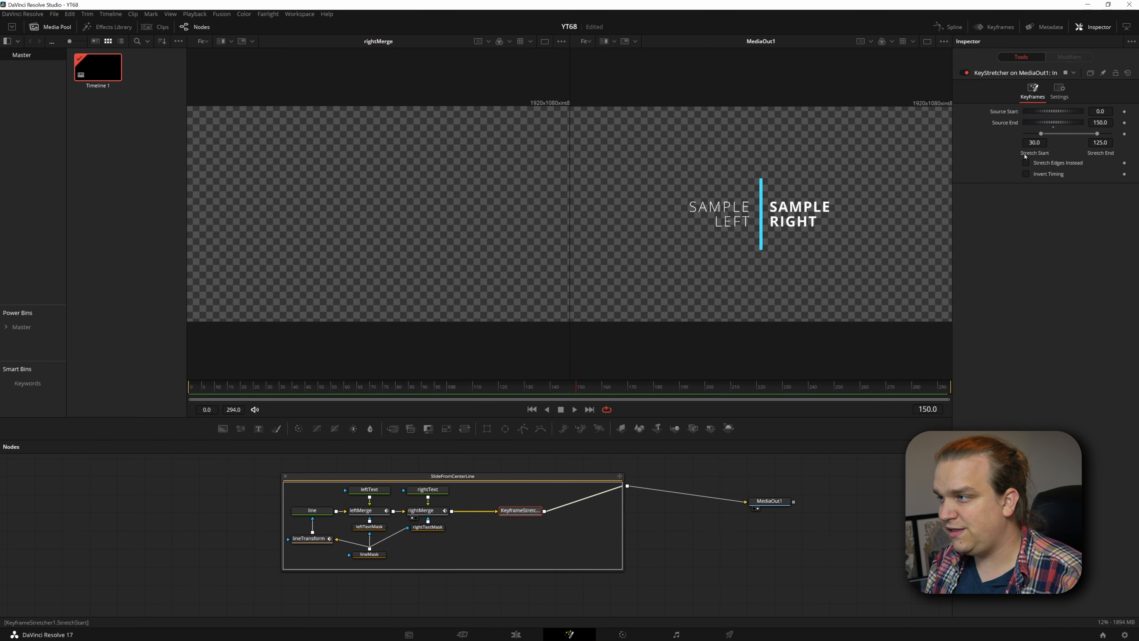
pyautogui.moveTo(1026, 156)
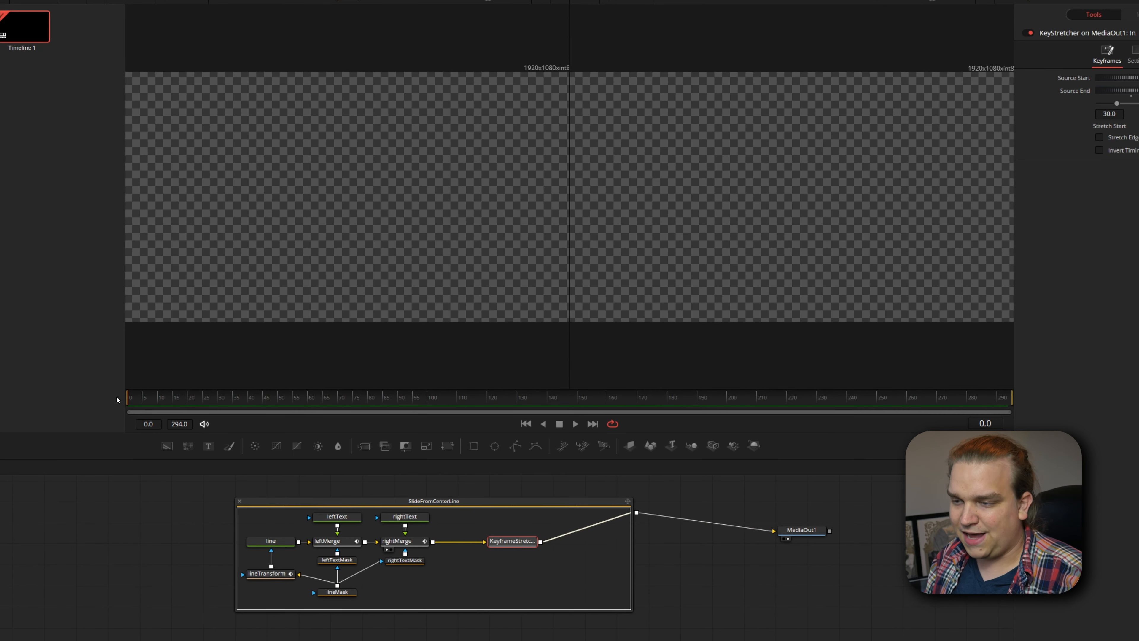
pyautogui.moveTo(287, 388)
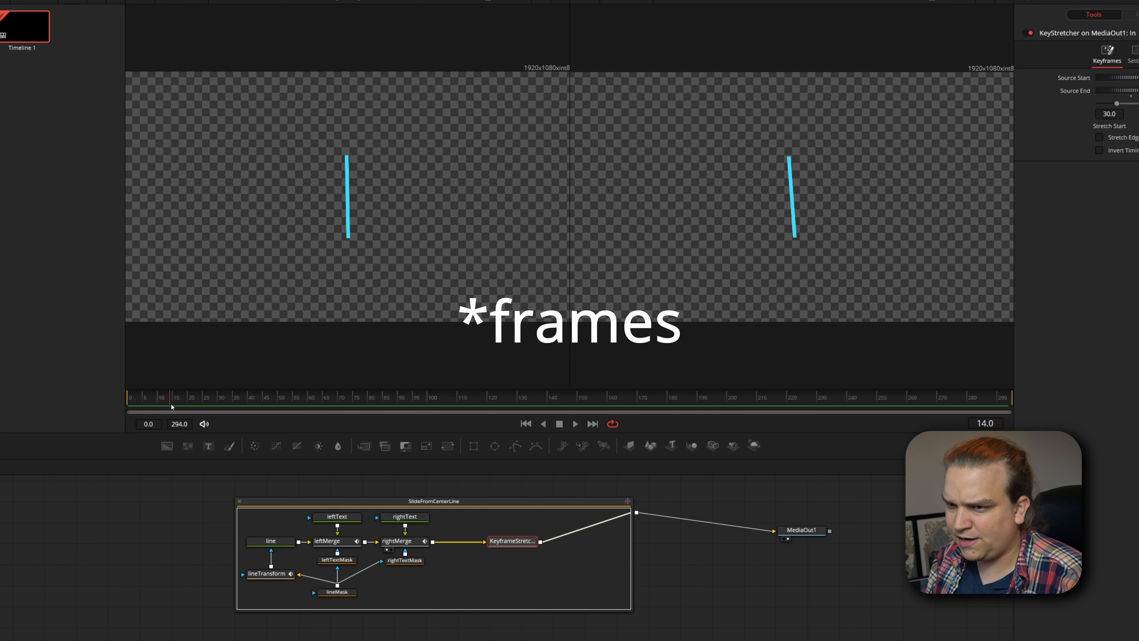
pyautogui.click(207, 397)
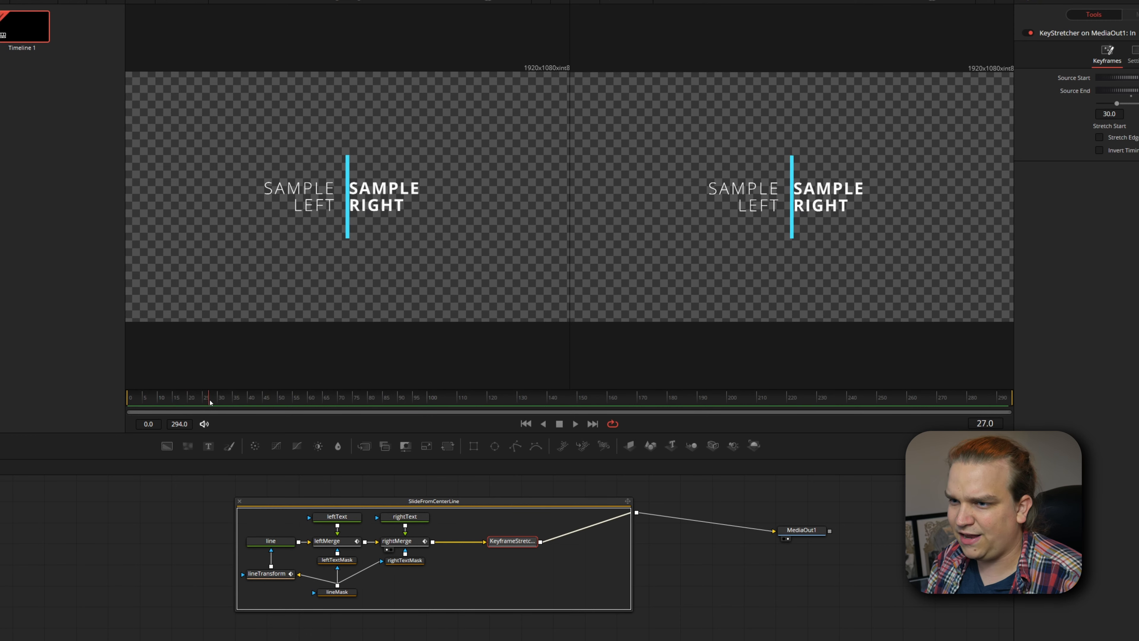
pyautogui.click(219, 397)
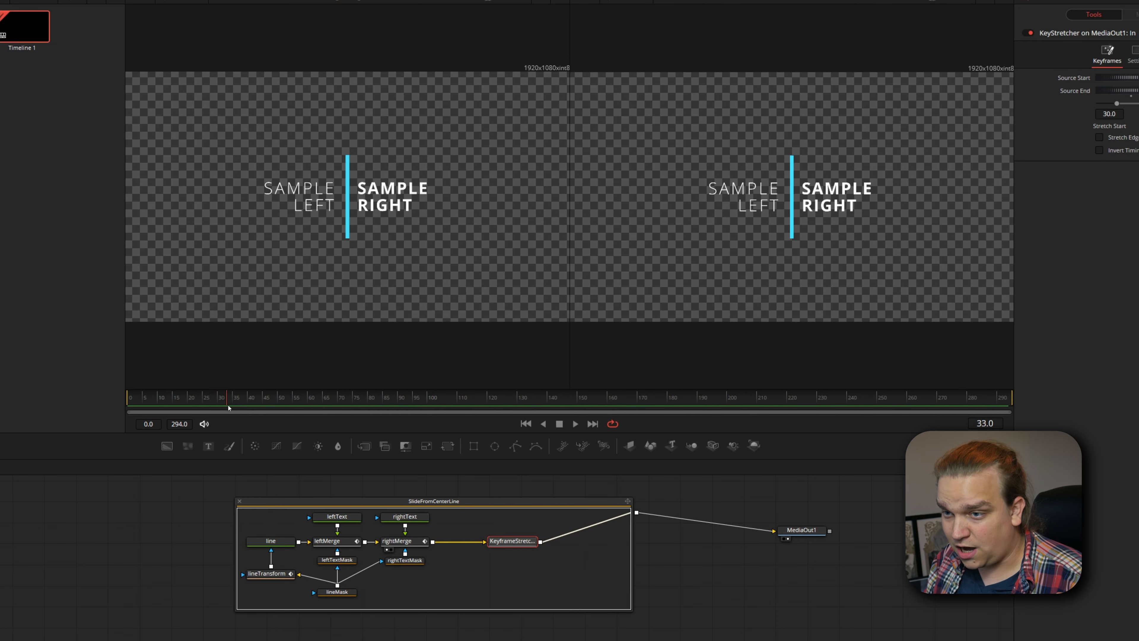
pyautogui.moveTo(1103, 135)
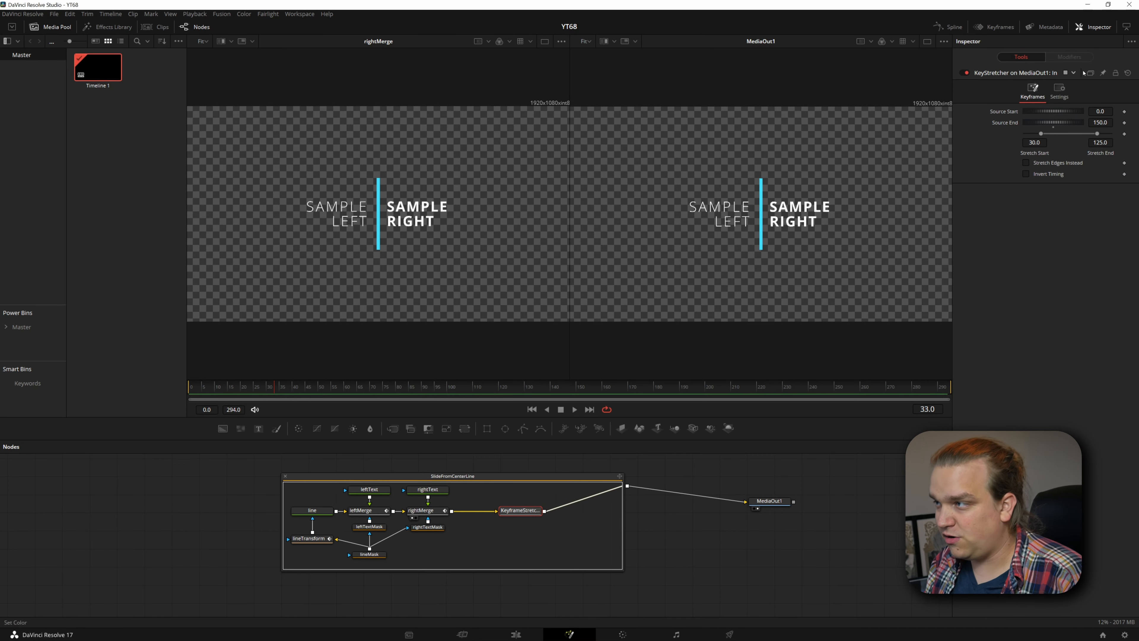
pyautogui.click(295, 386)
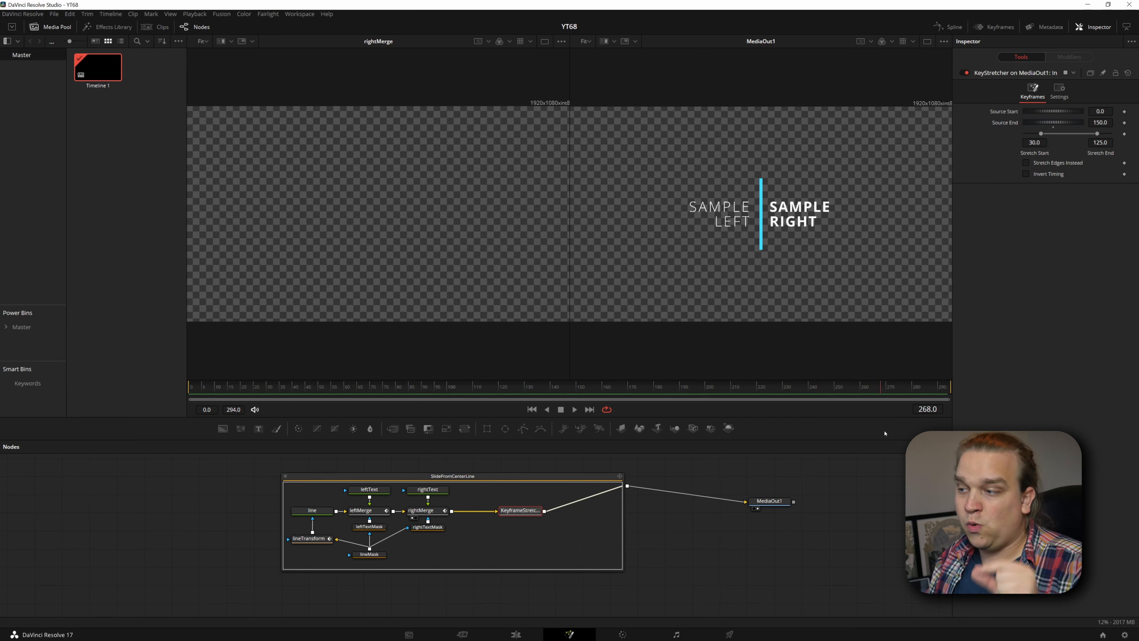
pyautogui.moveTo(848, 438)
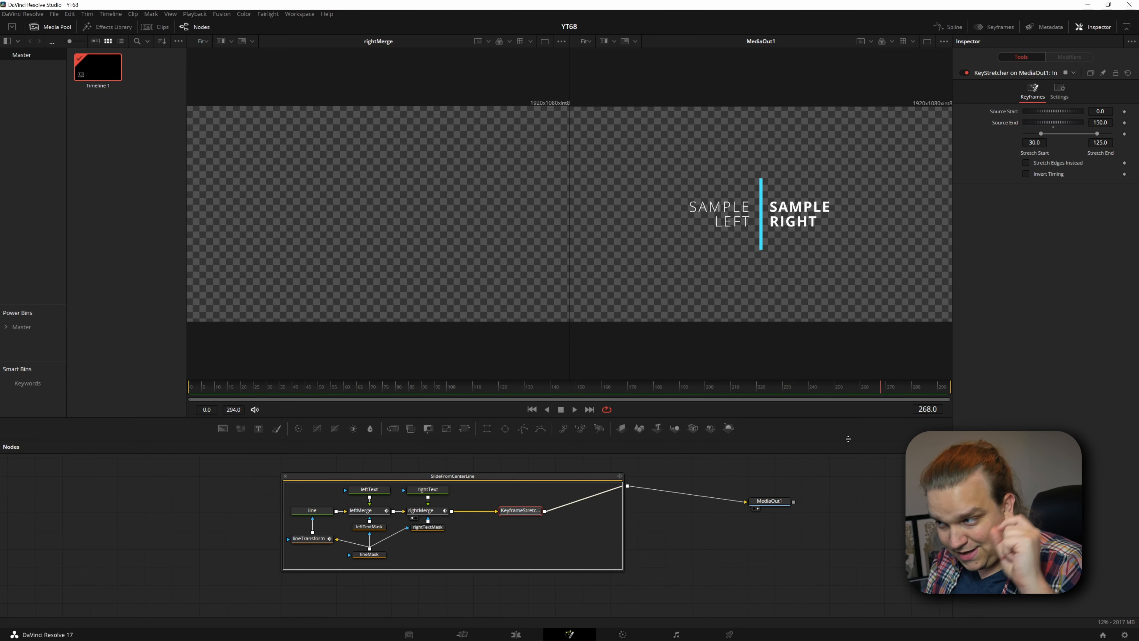
pyautogui.moveTo(884, 392)
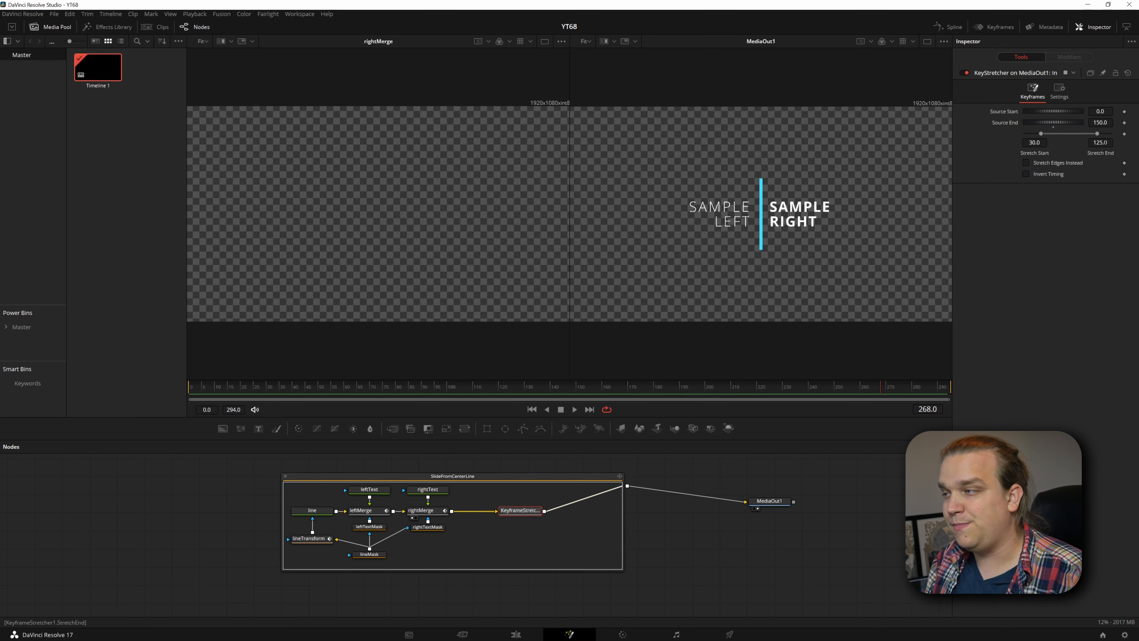
pyautogui.moveTo(514, 472)
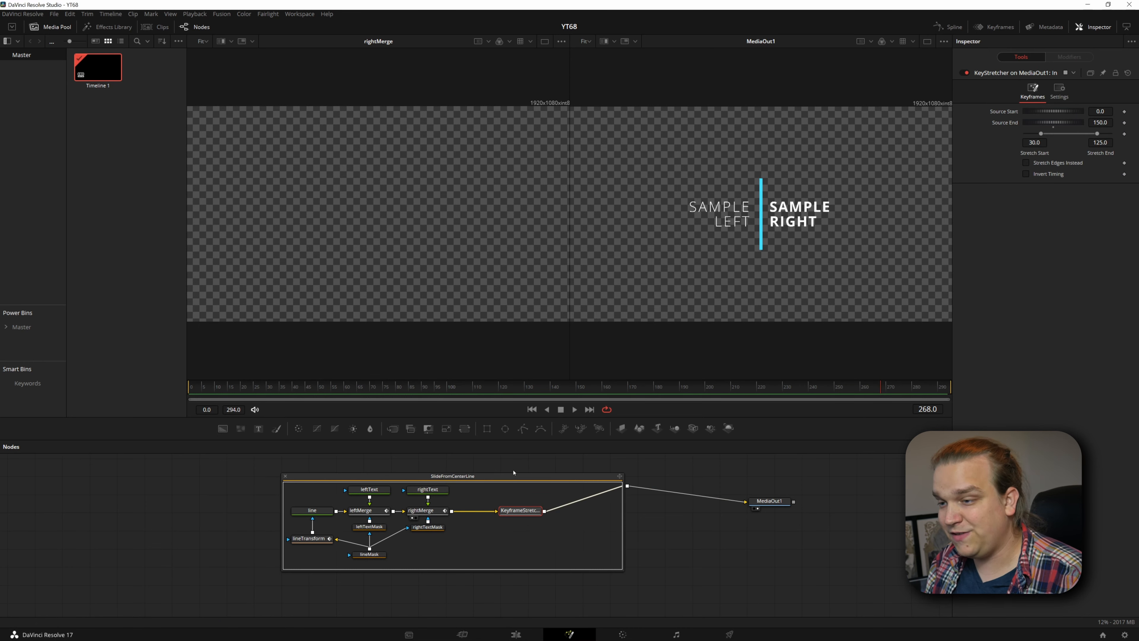
pyautogui.click(900, 386)
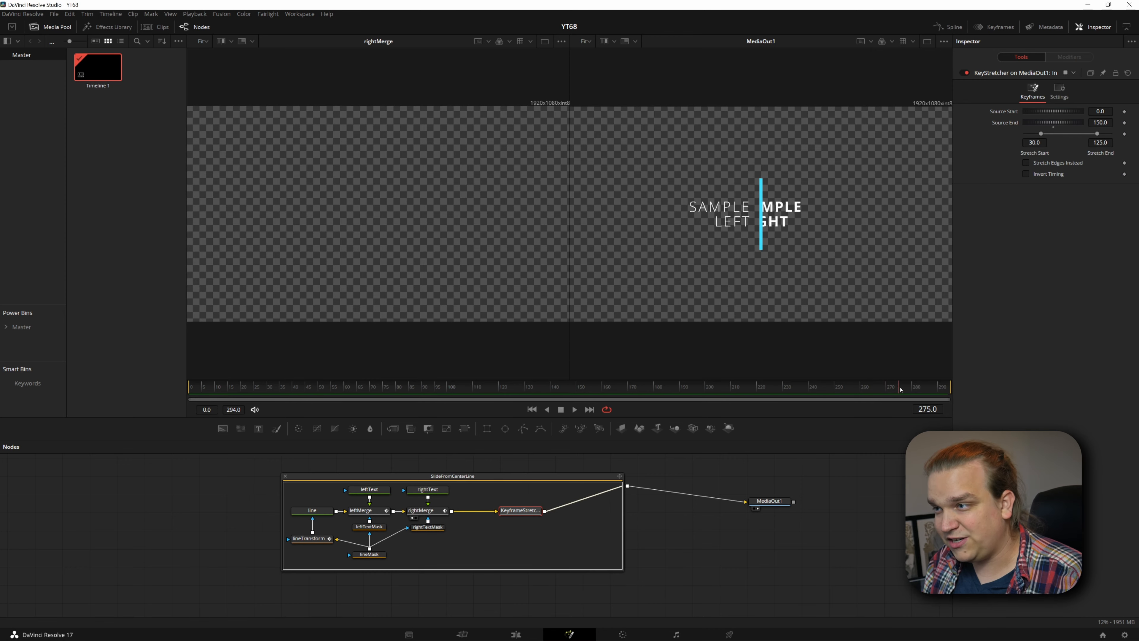
pyautogui.click(948, 385)
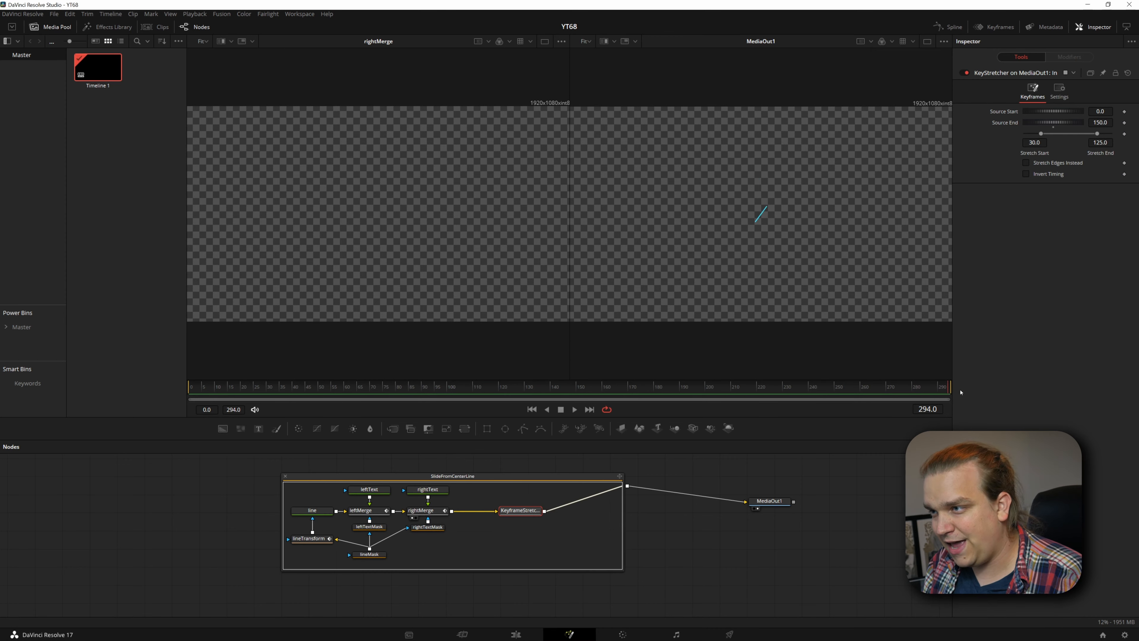